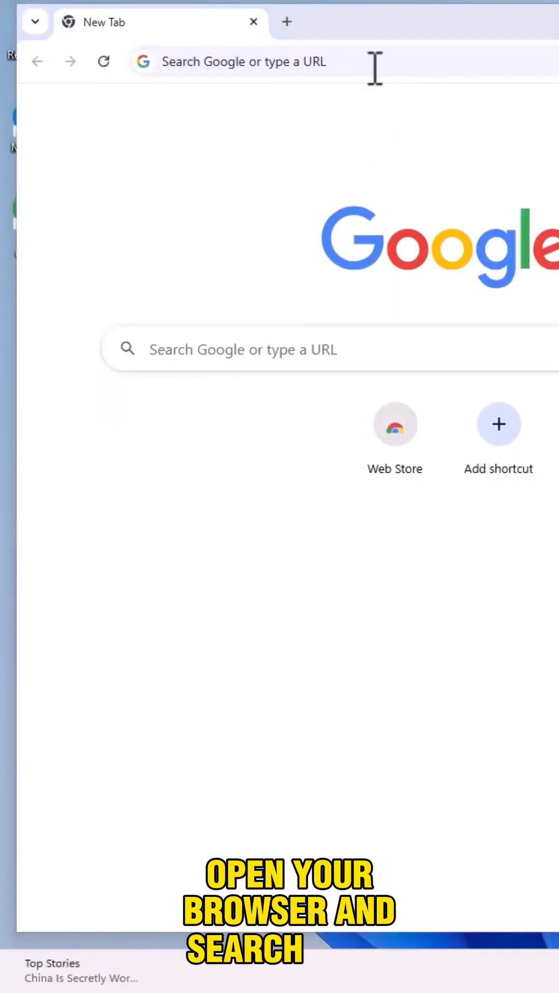
Set Office Open XML as the default file format and accept the export terms
type("office customization tool")
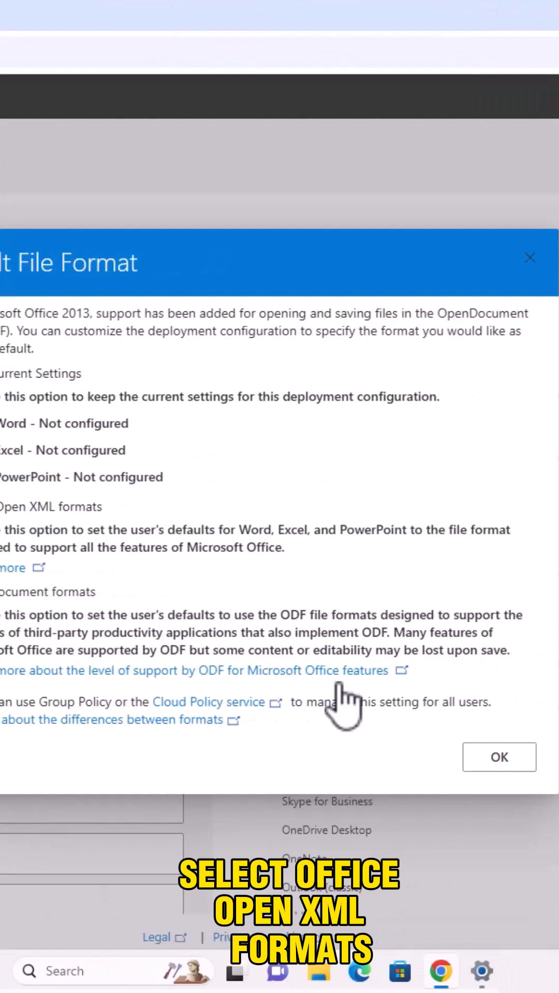
left_click(499, 758)
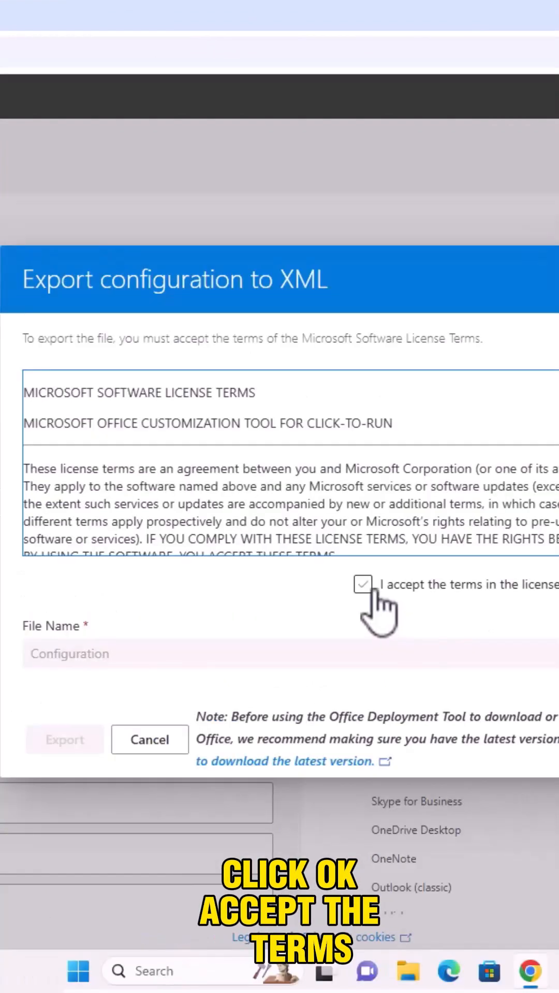
left_click(65, 740)
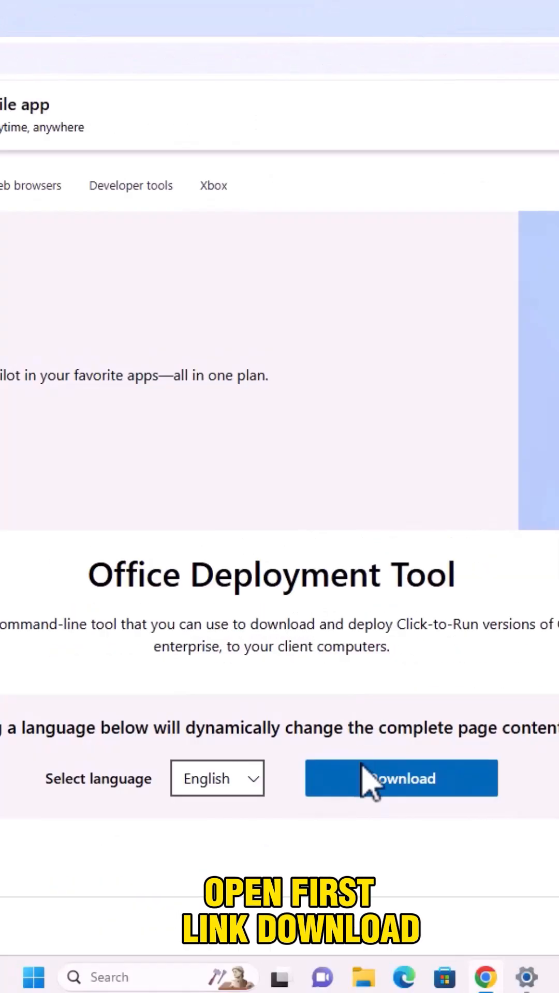
Download the English Office Deployment Tool from the Microsoft Download Center
left_click(401, 778)
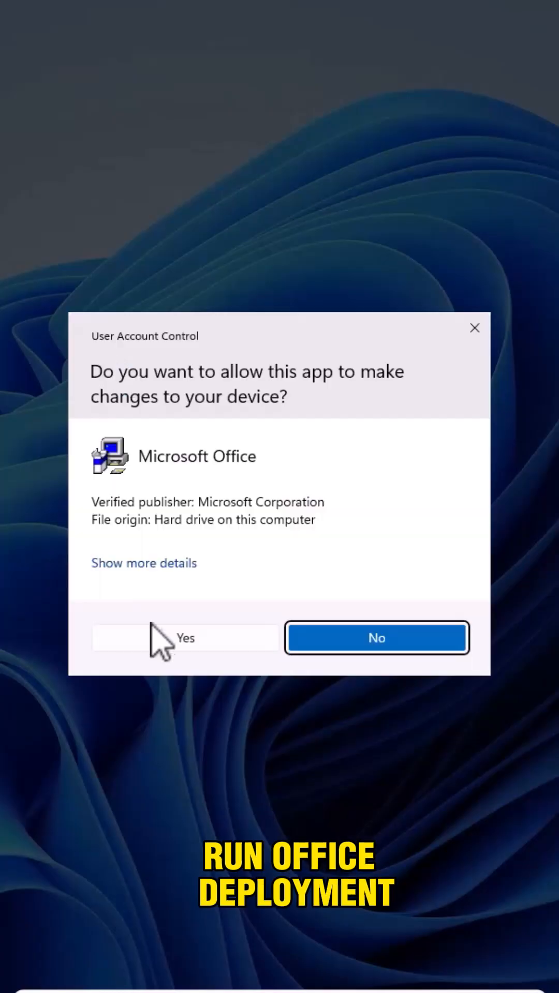
Allow the tool, accept its license, and extract into Desktop\MS Office 2024
left_click(184, 638)
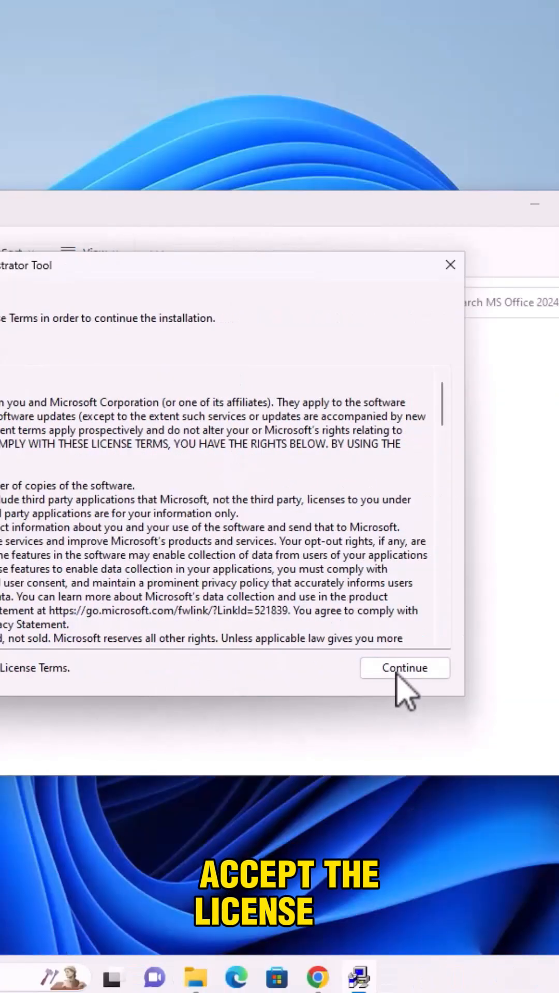
left_click(404, 668)
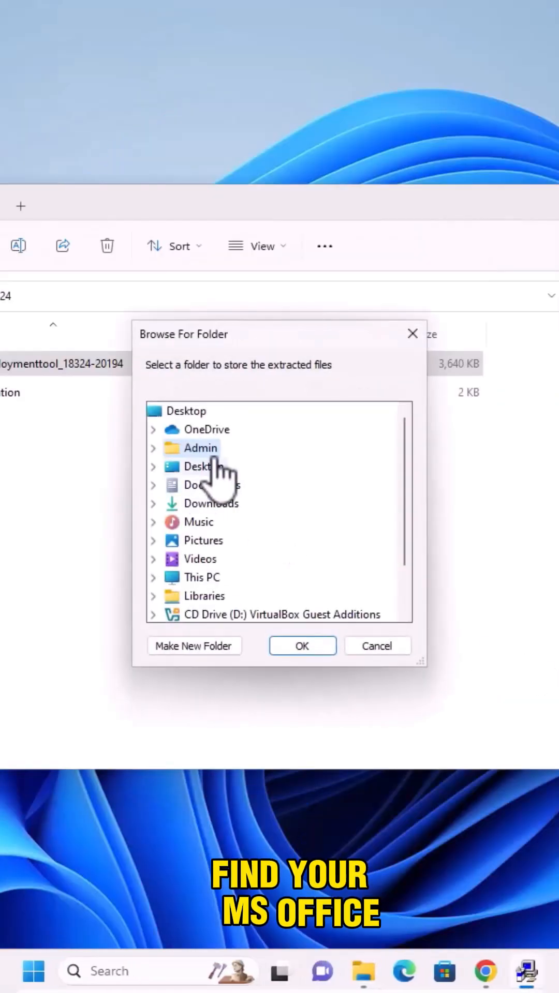
left_click(154, 466)
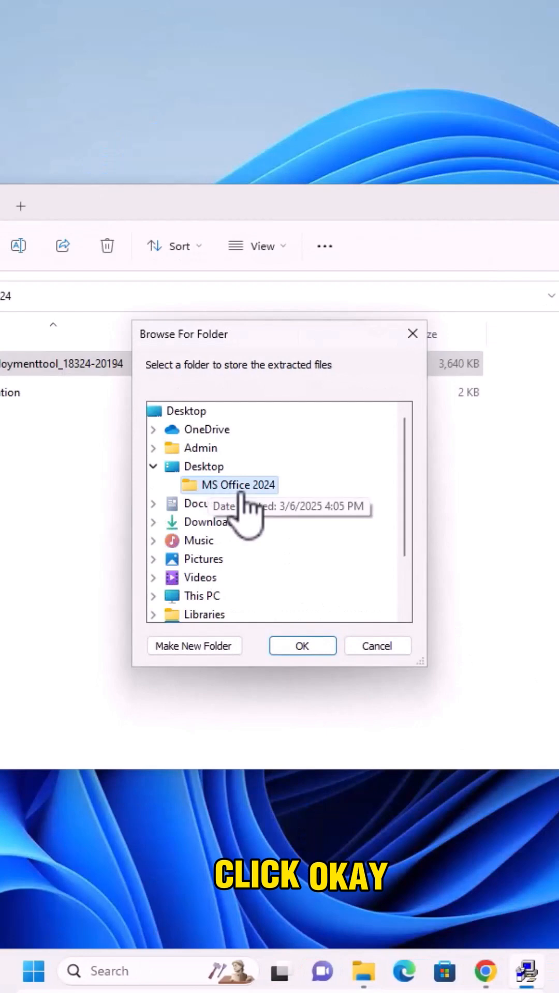
left_click(302, 646)
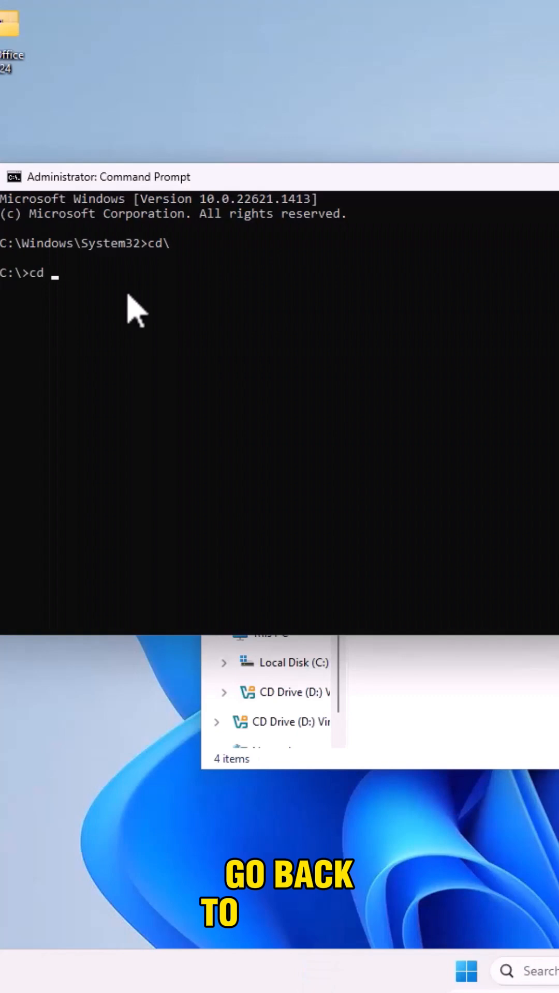
From C:\Users\Admin\Desktop\MS Office 2024, run setup.exe /configure configuration.xml
type("C:\\Users\\Admin\\Desktop\\MS Office 2024")
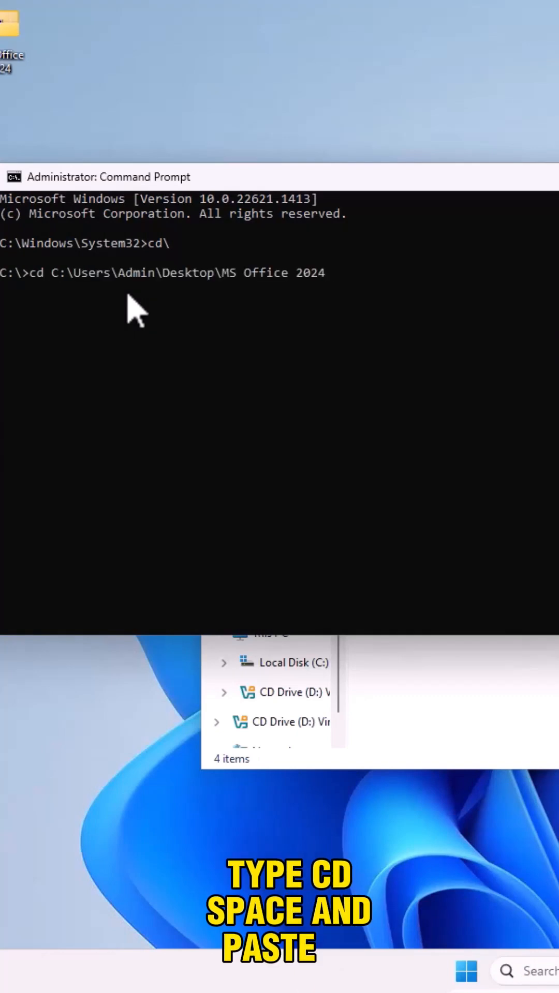
type("setup")
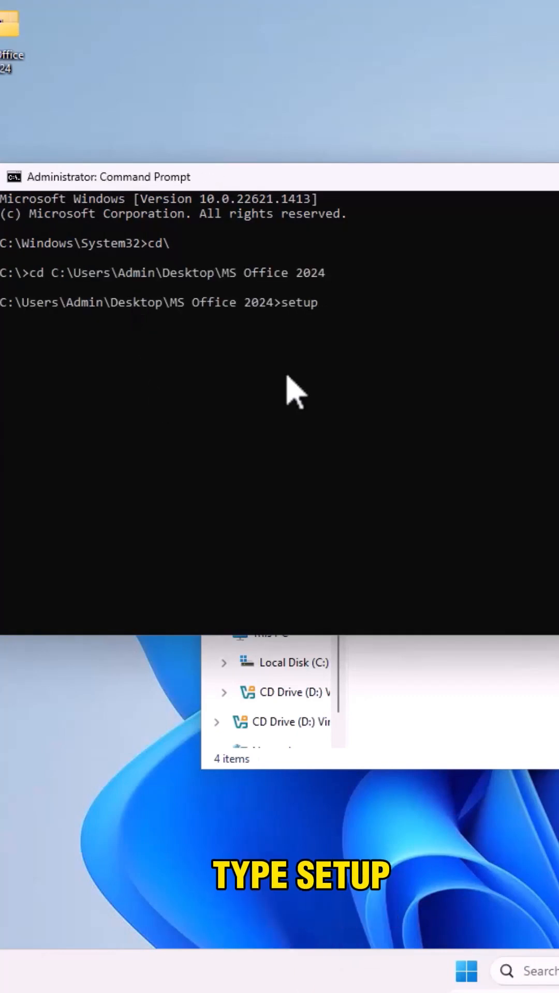
type(".exe /configure")
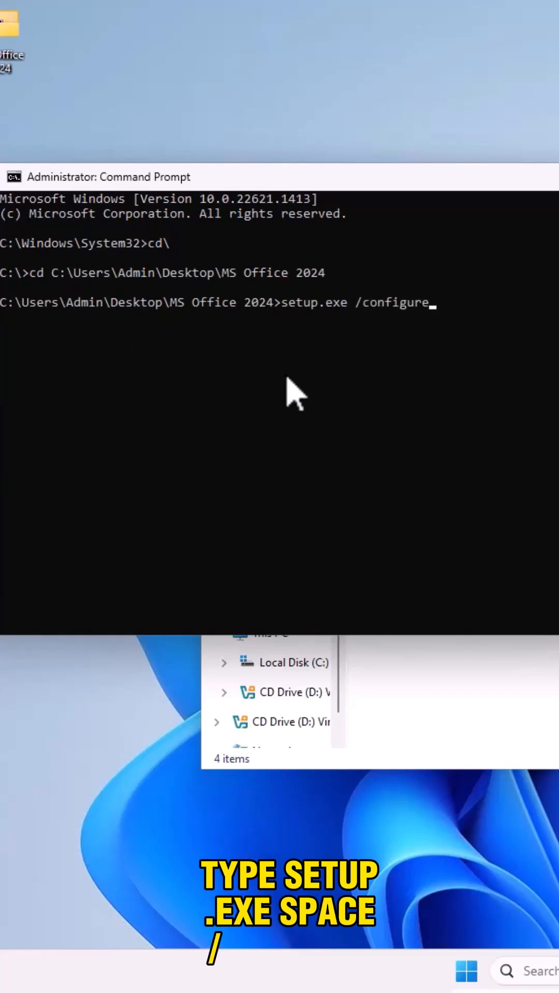
type("configu")
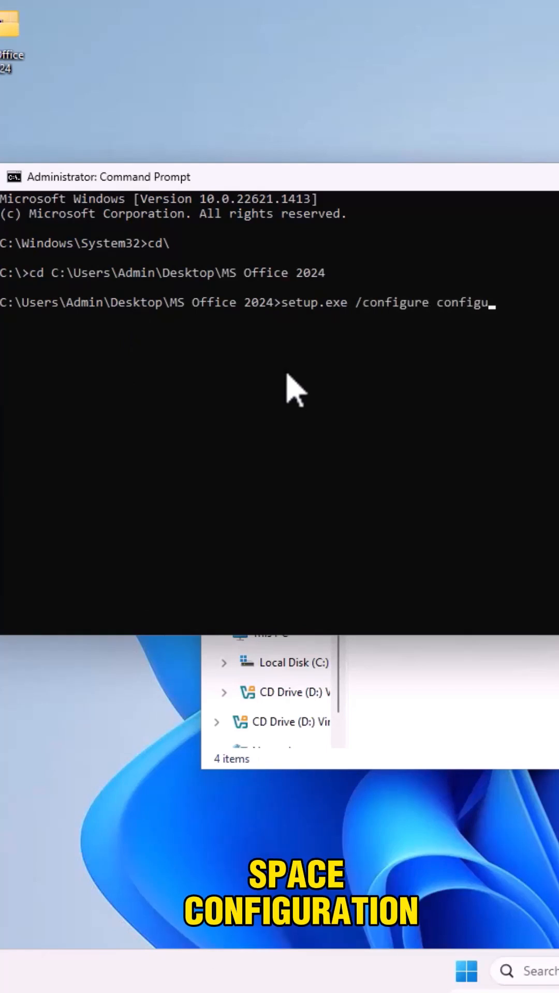
key("enter")
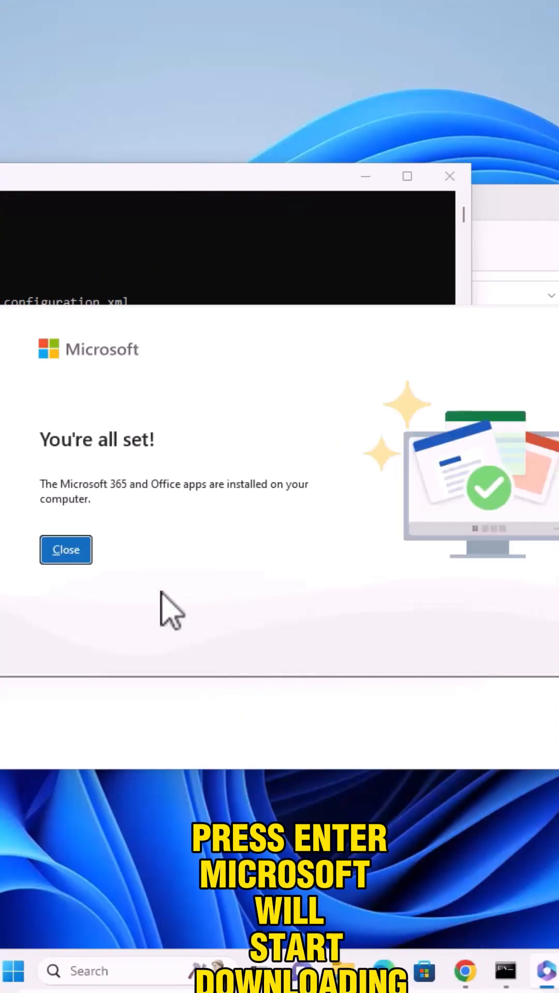
Close the 'You're all set!' installation completion window
left_click(66, 550)
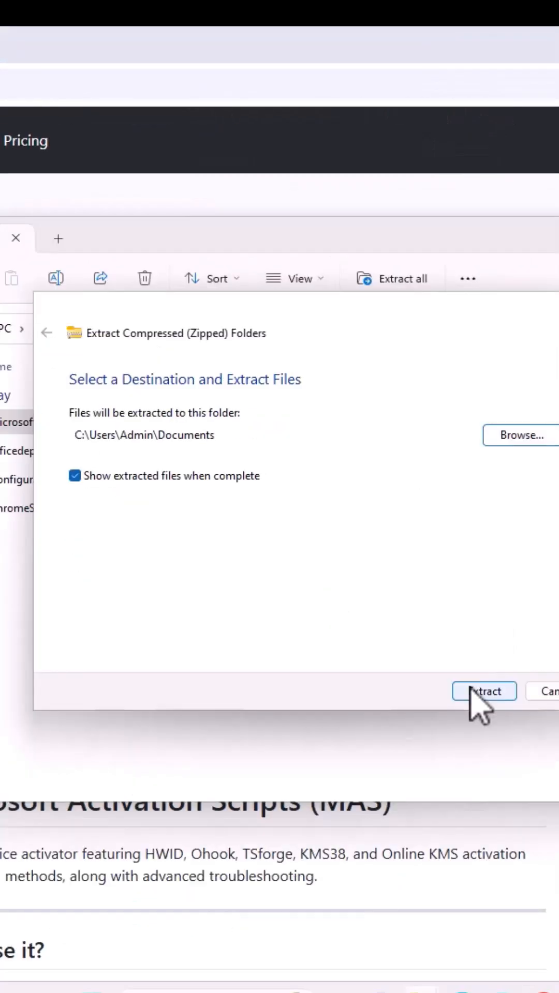
Extract the downloaded master.zip into the Documents folder
left_click(484, 691)
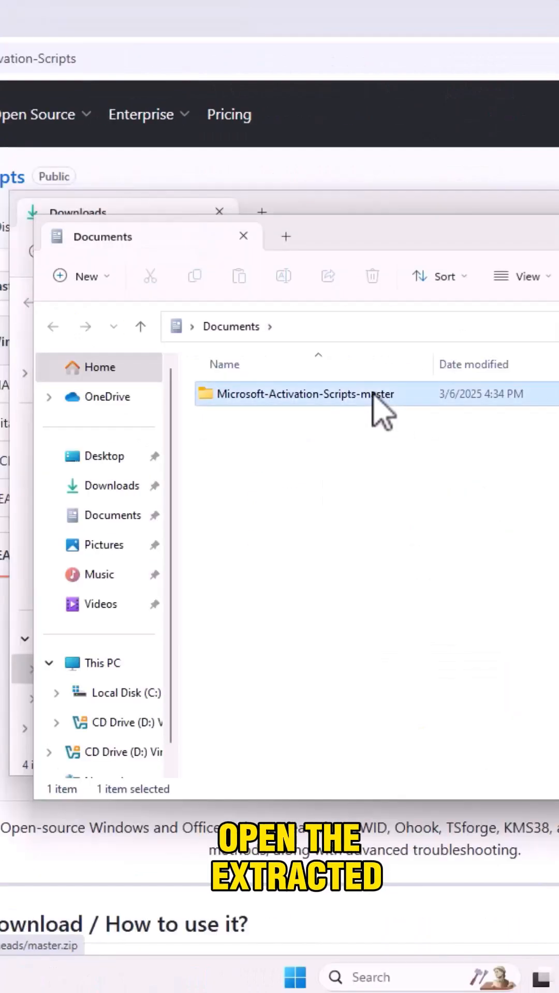
Run MAS_AIO from MAS\All-In-One-Version-KL despite the warning, choosing options 2 then 1
double_click(304, 394)
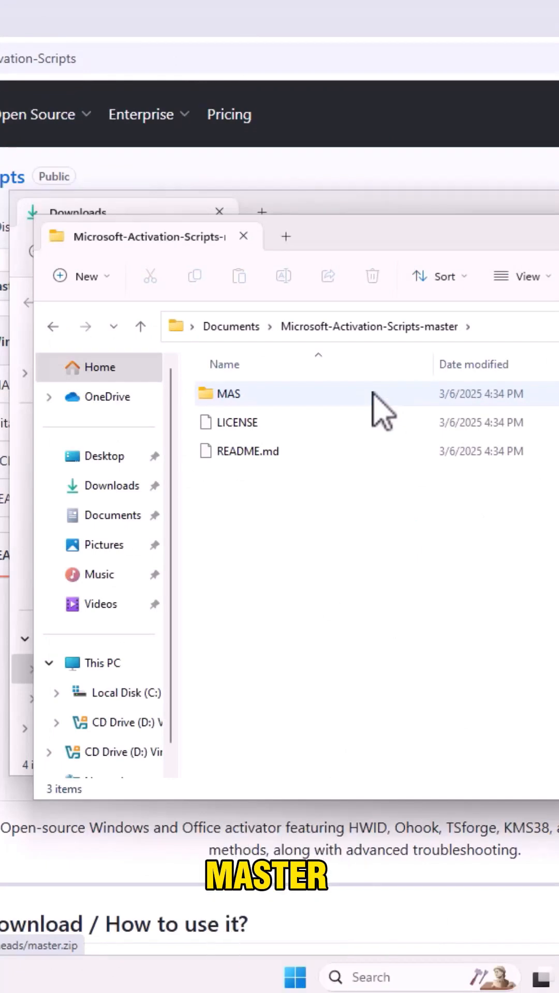
double_click(227, 394)
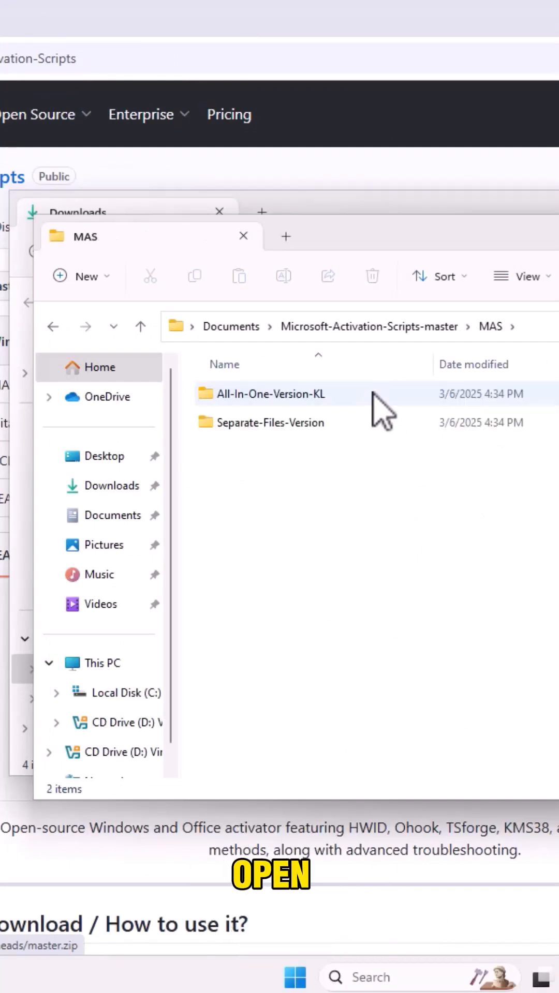
double_click(268, 393)
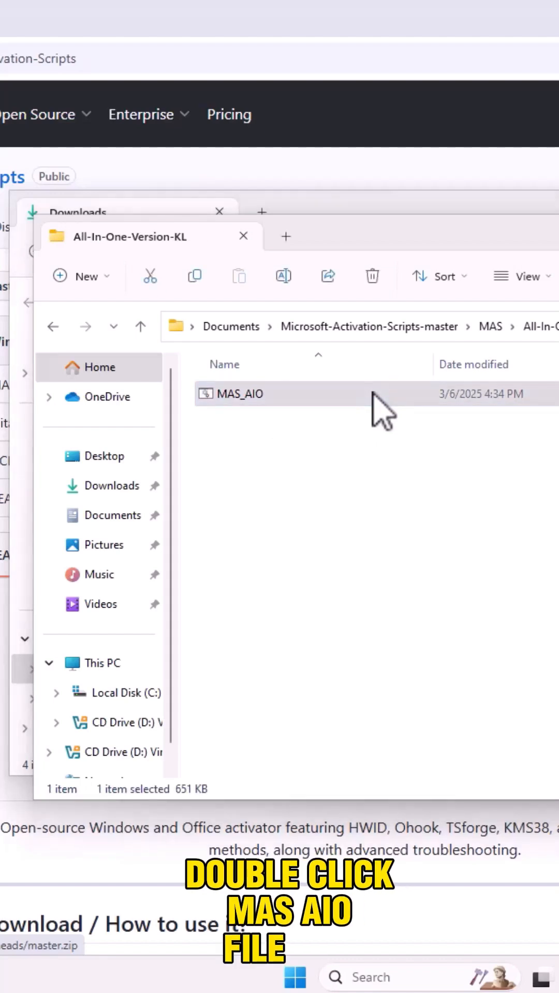
double_click(233, 394)
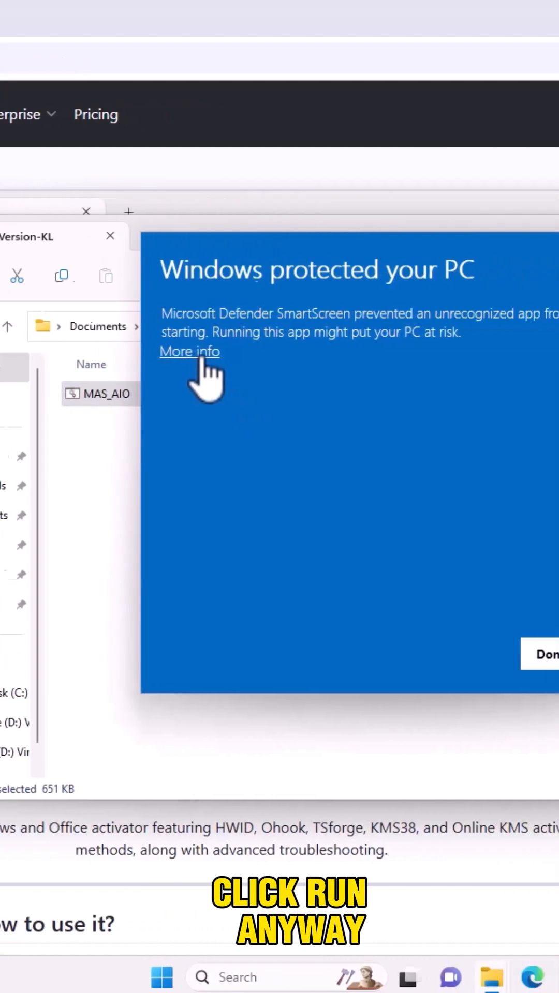
left_click(189, 351)
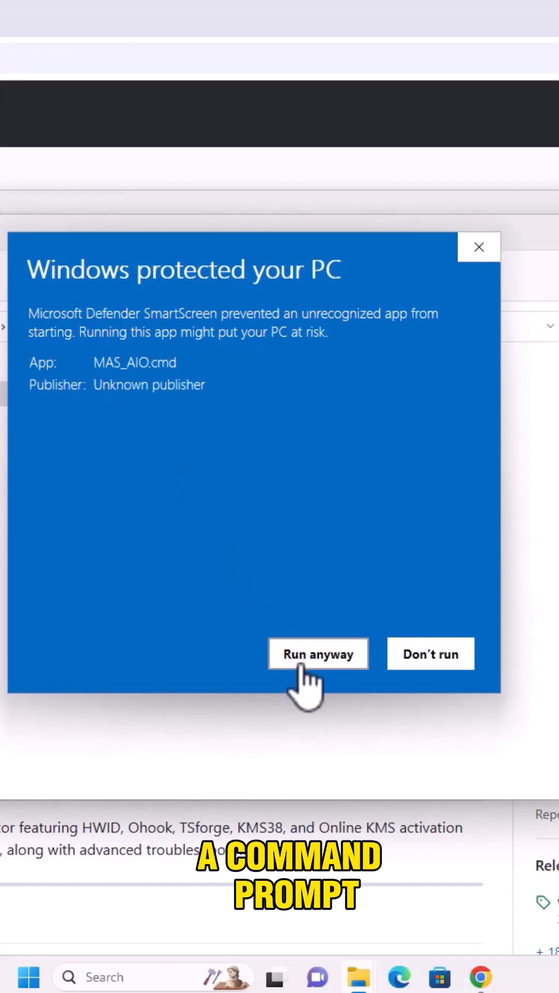
left_click(318, 653)
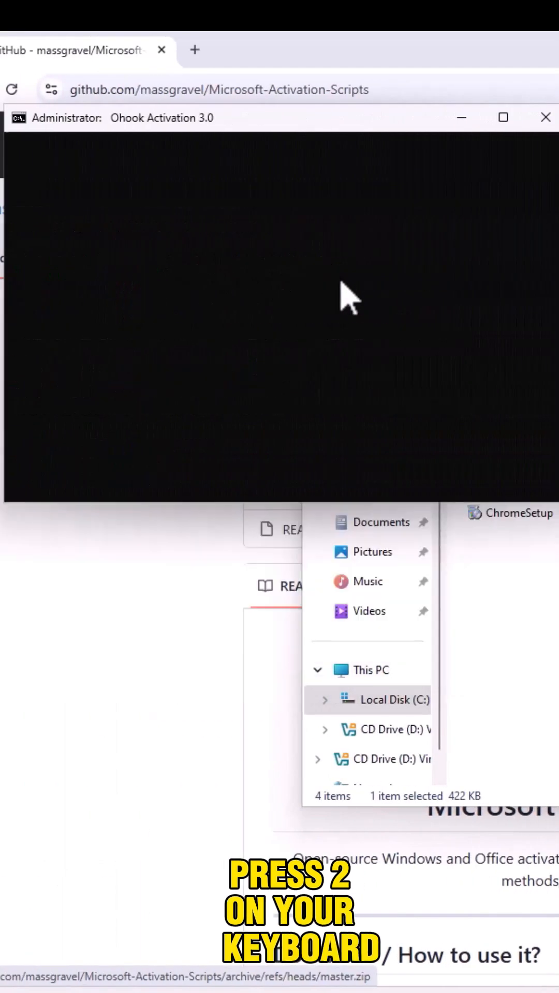
key("2")
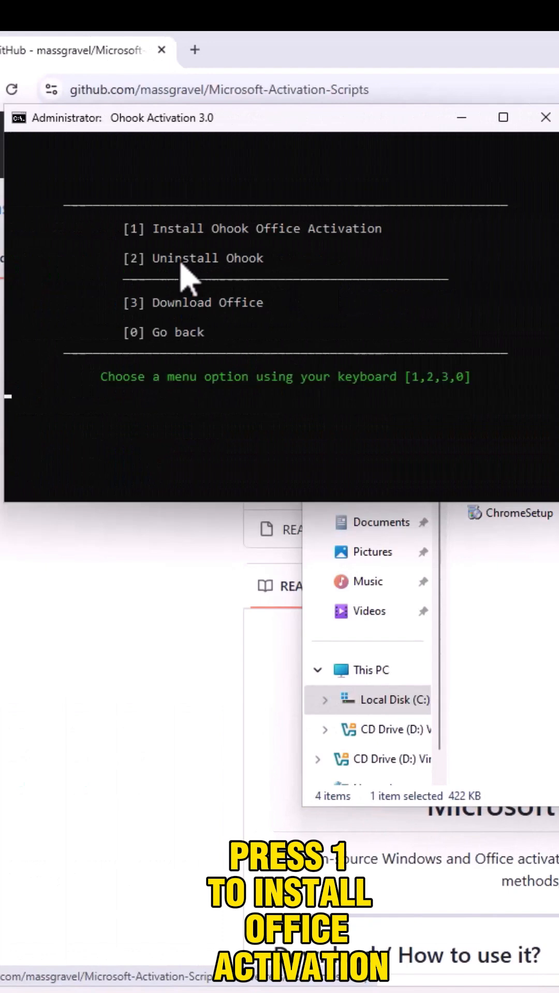
key("1")
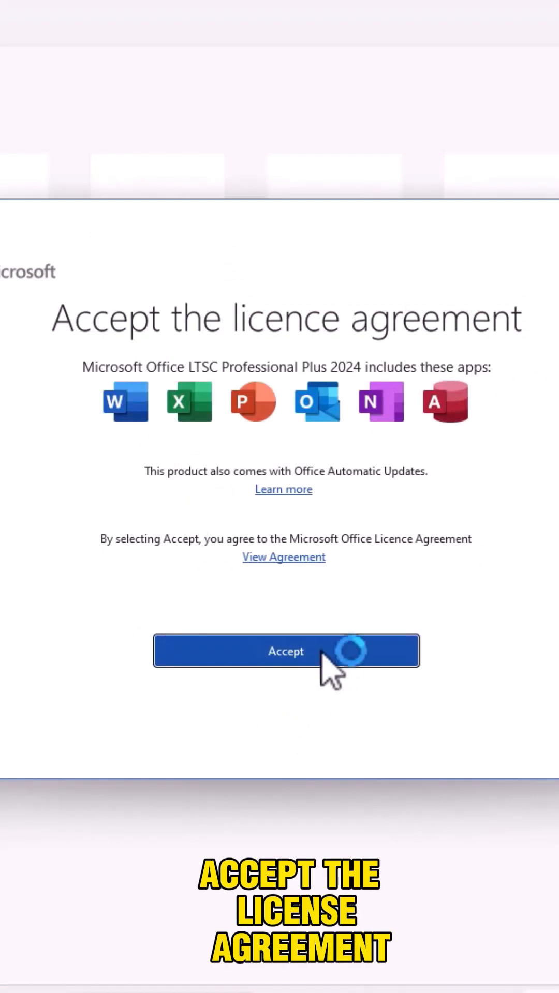
Accept the Office licence agreement in Word
left_click(286, 651)
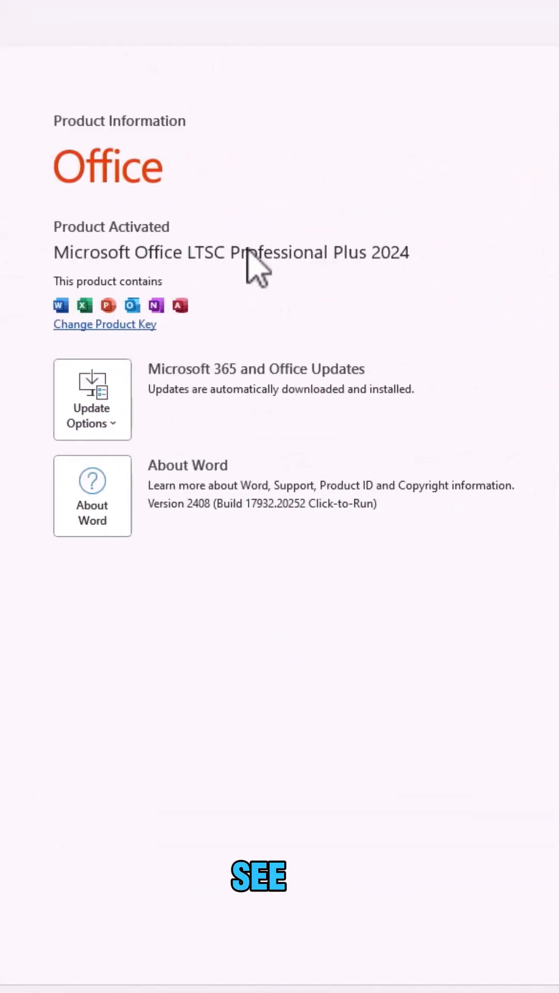